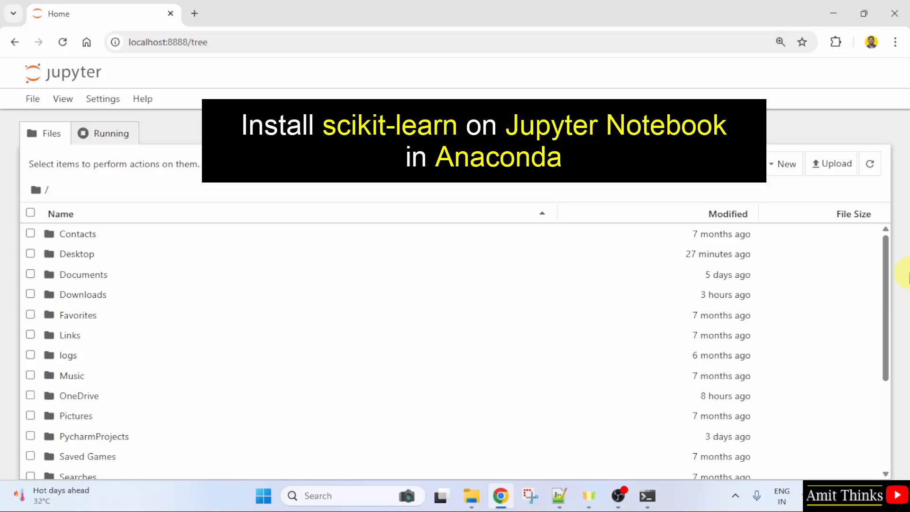
Navigate the Jupyter file browser into Desktop/AmitProject, listing its four notebooks
{"action": "left_click", "coordinate": [348, 41]}
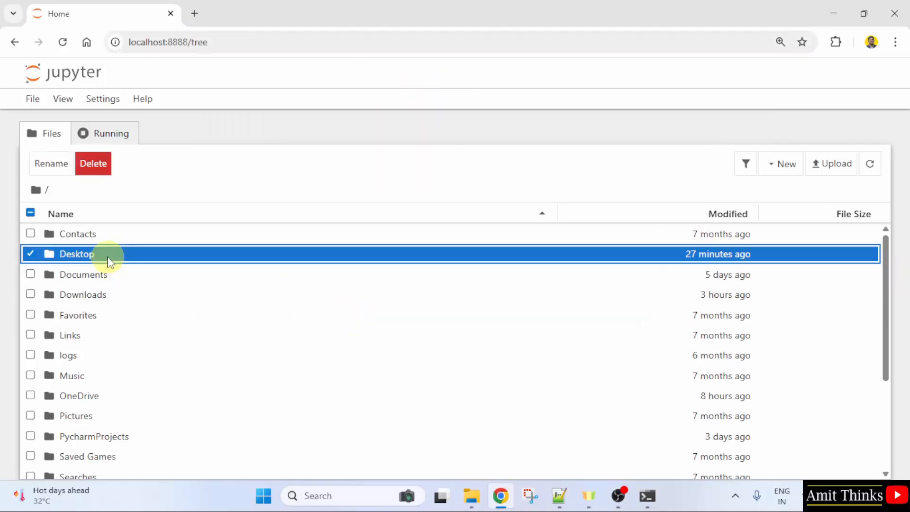
{"action": "double_click", "coordinate": [73, 254]}
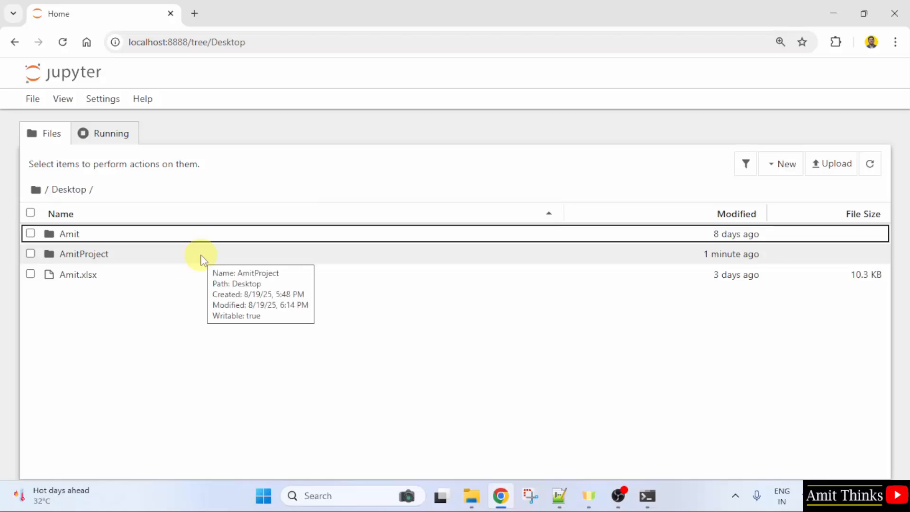
{"action": "double_click", "coordinate": [83, 254]}
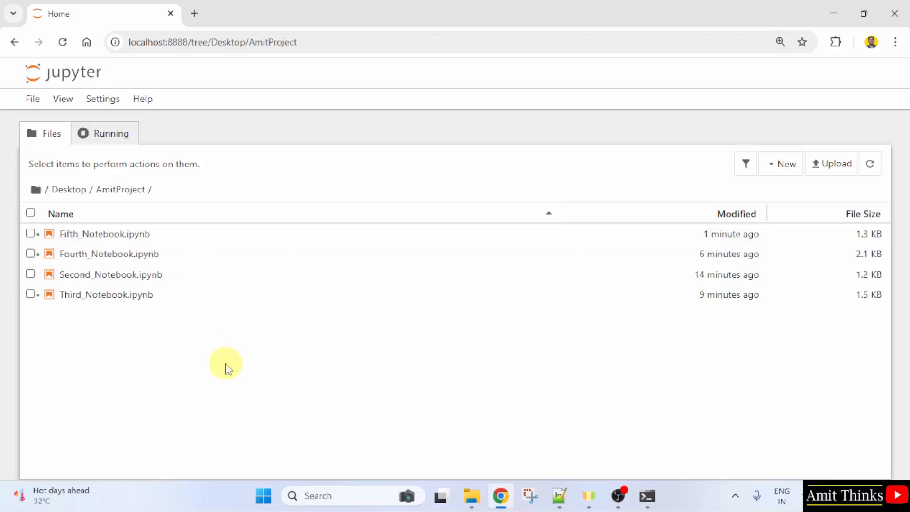
{"action": "mouse_move", "coordinate": [197, 339]}
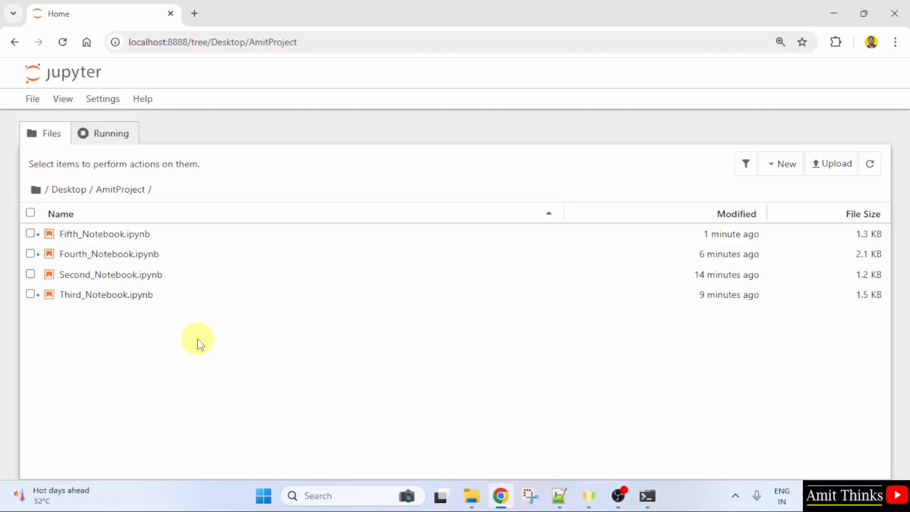
{"action": "mouse_move", "coordinate": [240, 208]}
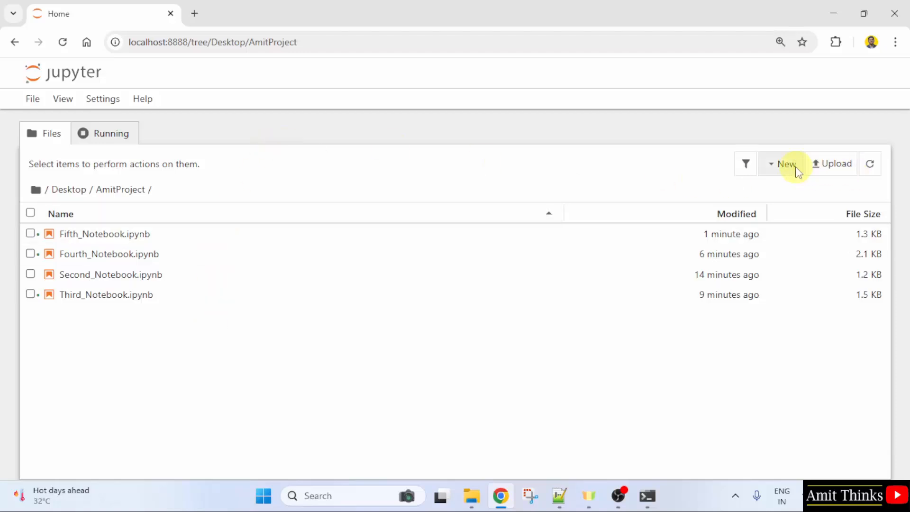
Create a new Python 3 (ipykernel) notebook and rename it Sixth_Notebook
{"action": "left_click", "coordinate": [787, 163]}
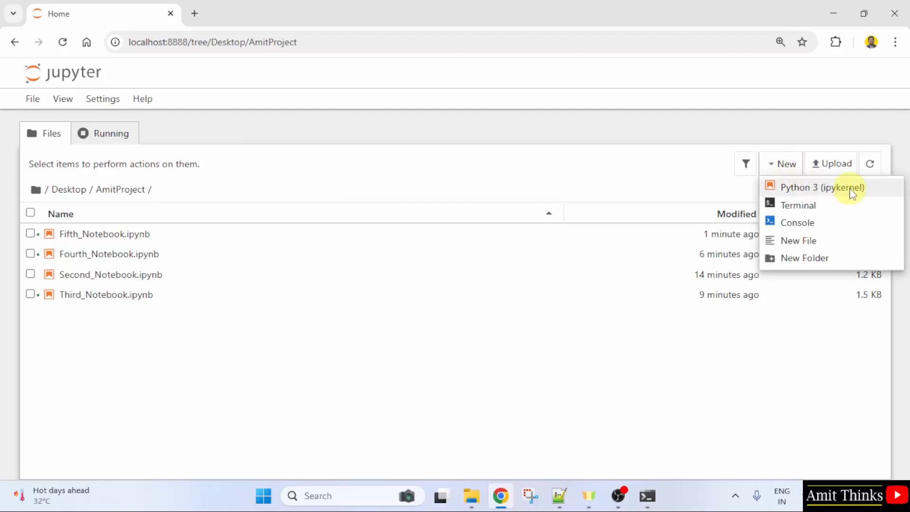
{"action": "left_click", "coordinate": [823, 187]}
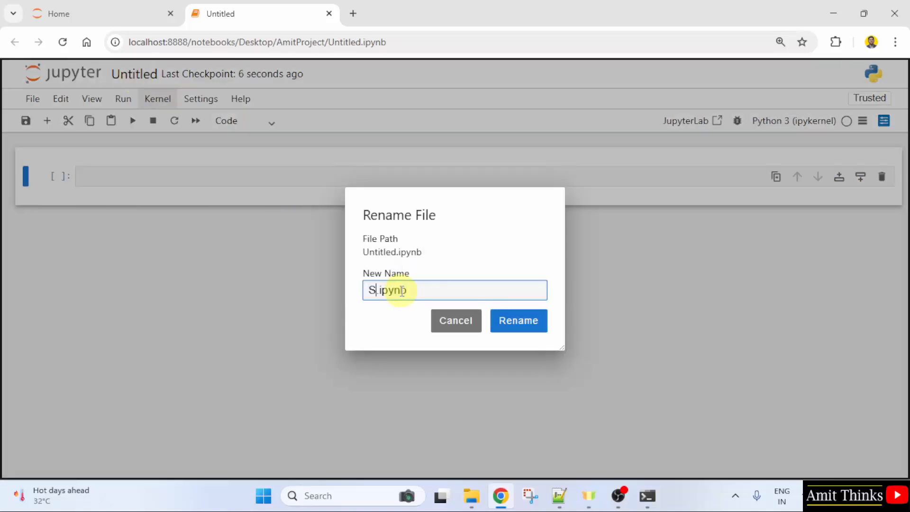
{"action": "type", "text": "ixth_"}
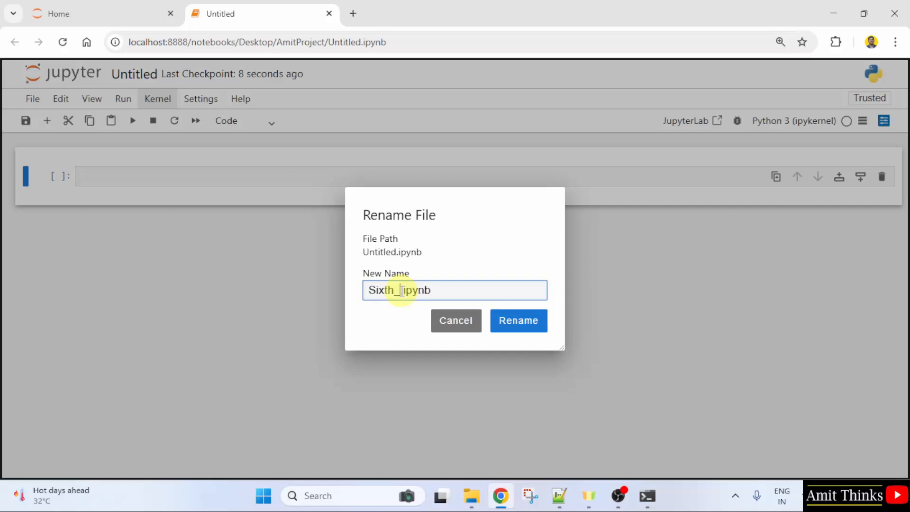
{"action": "type", "text": "Notebook"}
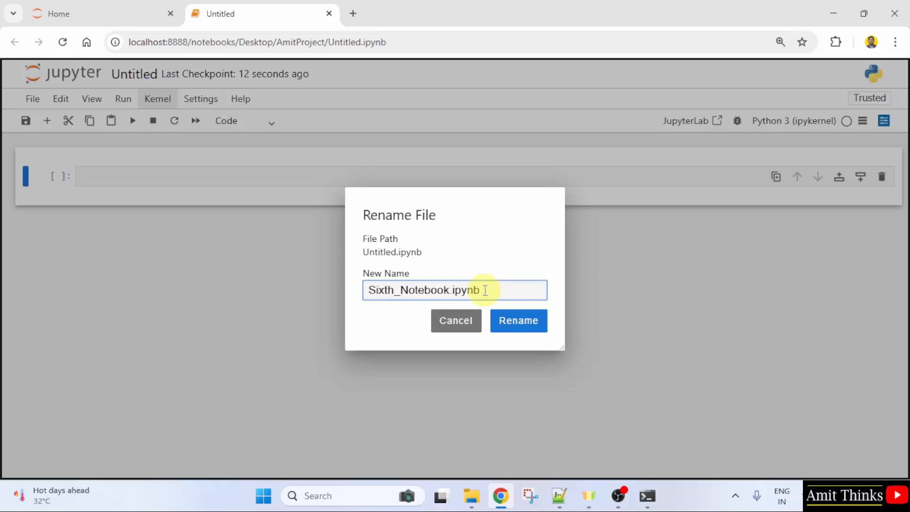
{"action": "left_click", "coordinate": [518, 320]}
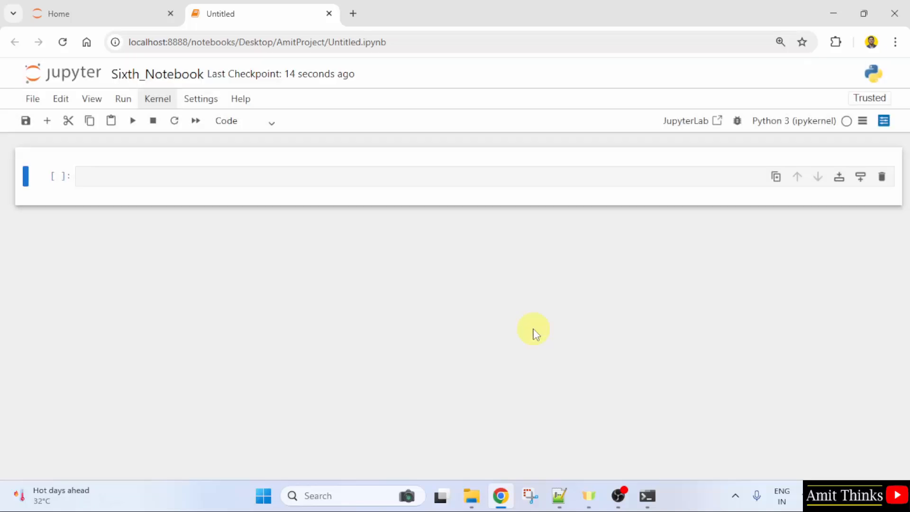
{"action": "type", "text": "p"}
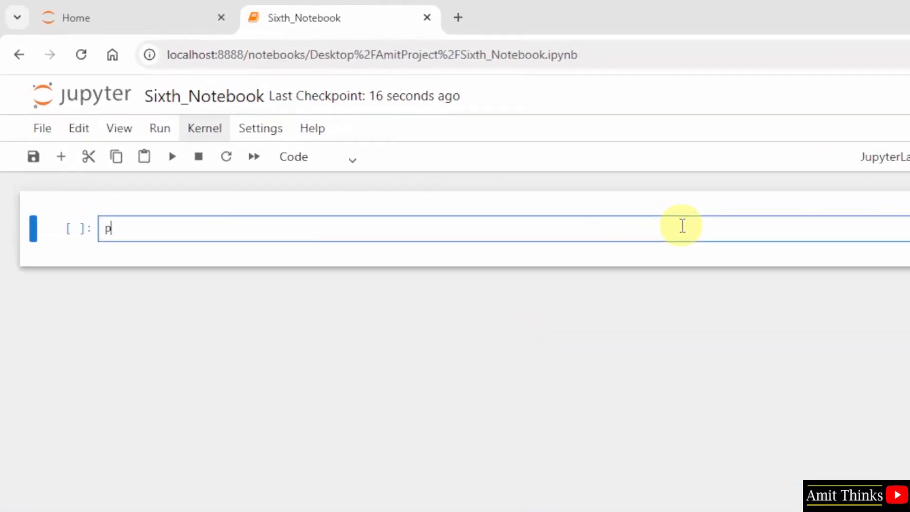
Run 'pip install scikit-learn' in the first cell; output reports requirements already satisfied
{"action": "type", "text": "ip install sc"}
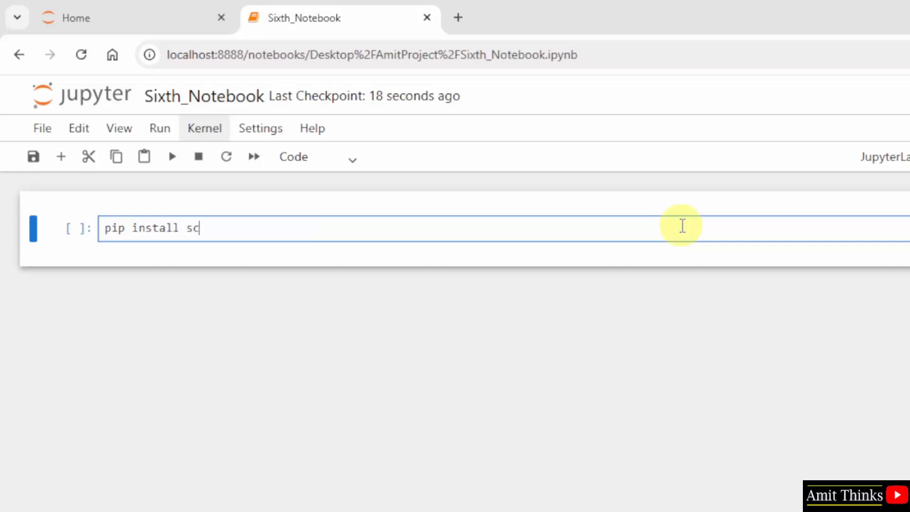
{"action": "type", "text": "ikit-learn"}
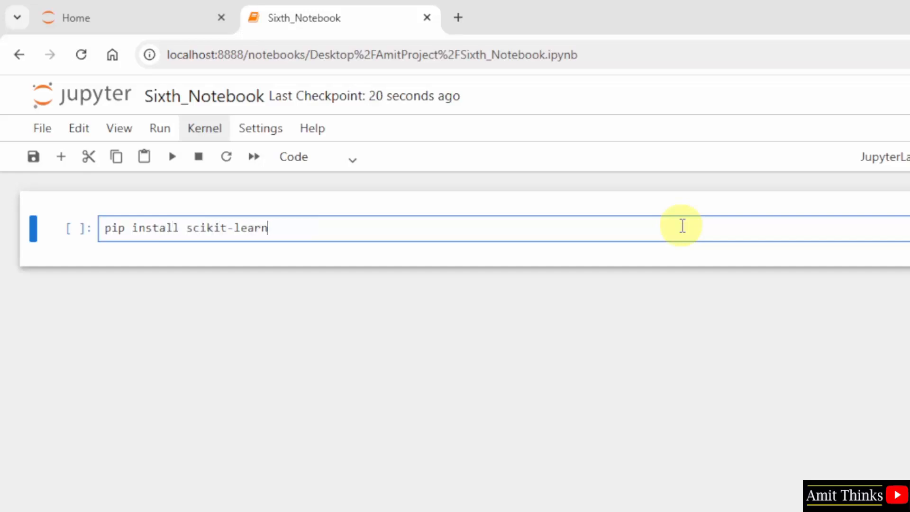
{"action": "double_click", "coordinate": [114, 228]}
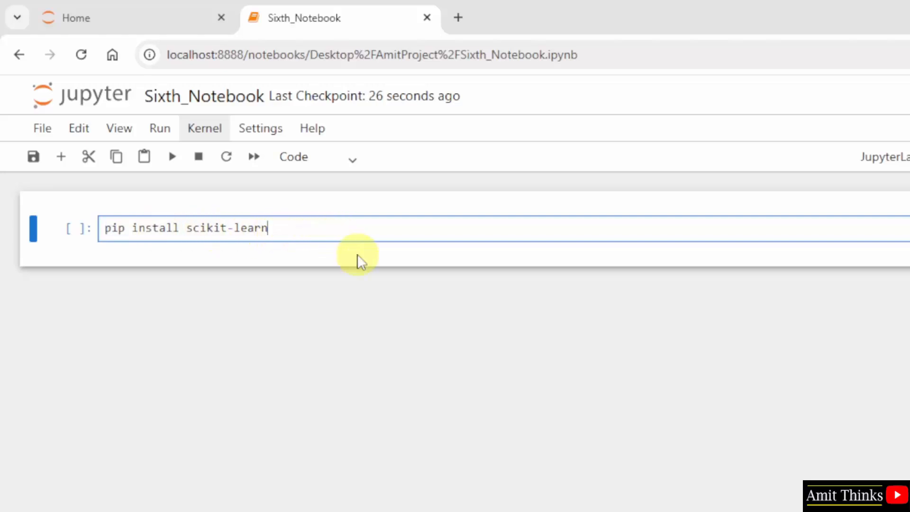
{"action": "mouse_move", "coordinate": [173, 156]}
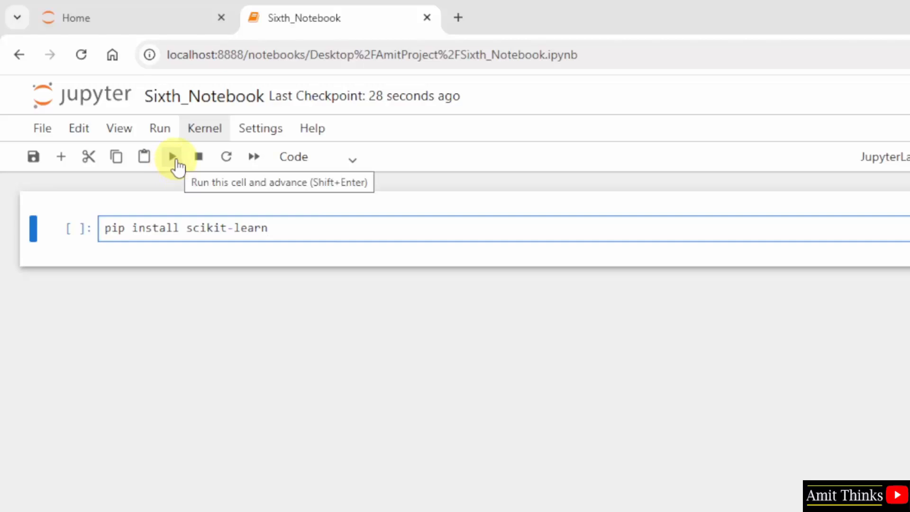
{"action": "left_click", "coordinate": [172, 156]}
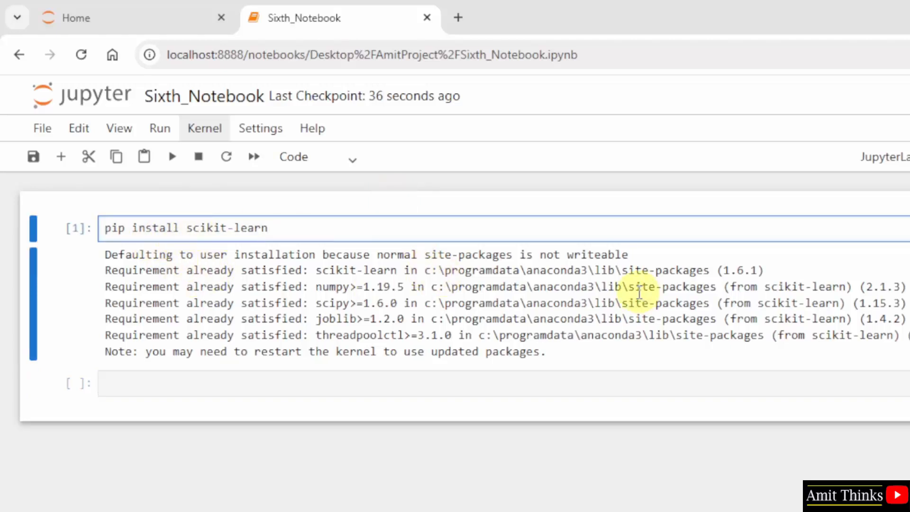
{"action": "double_click", "coordinate": [741, 270]}
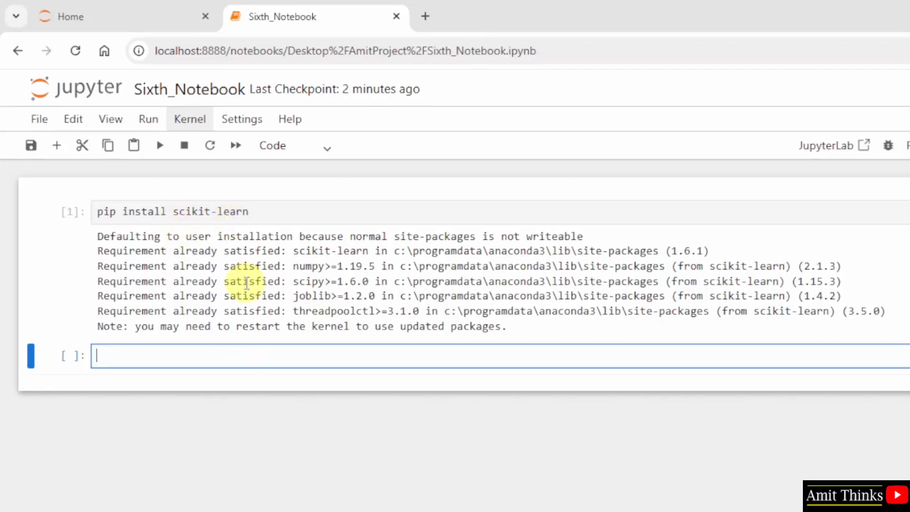
{"action": "double_click", "coordinate": [686, 250]}
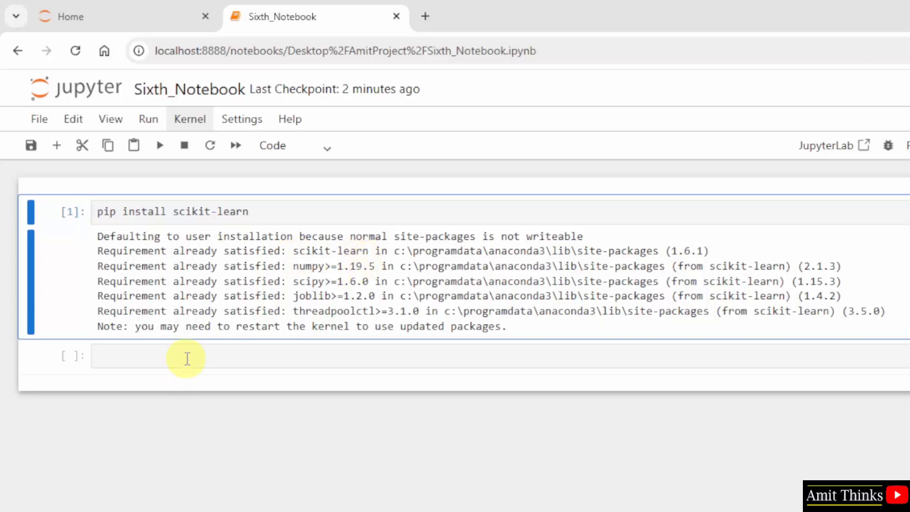
Run 'import sklearn as sk' and 'print(sk.__version__)', outputting 1.6.1
{"action": "type", "text": "import"}
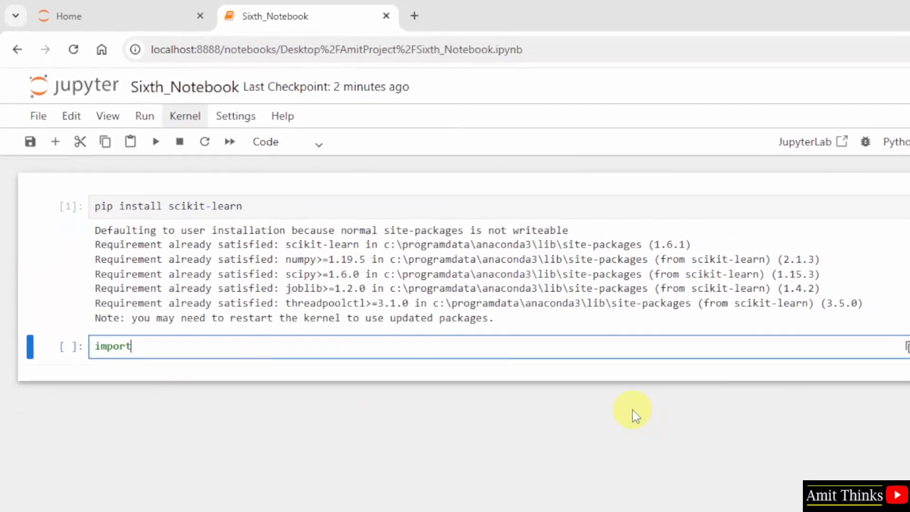
{"action": "type", "text": "sklearn"}
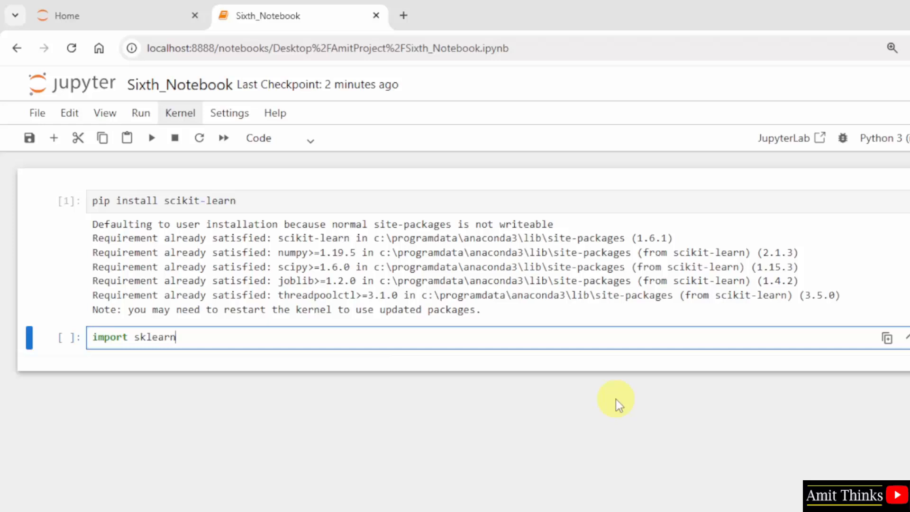
{"action": "type", "text": "as"}
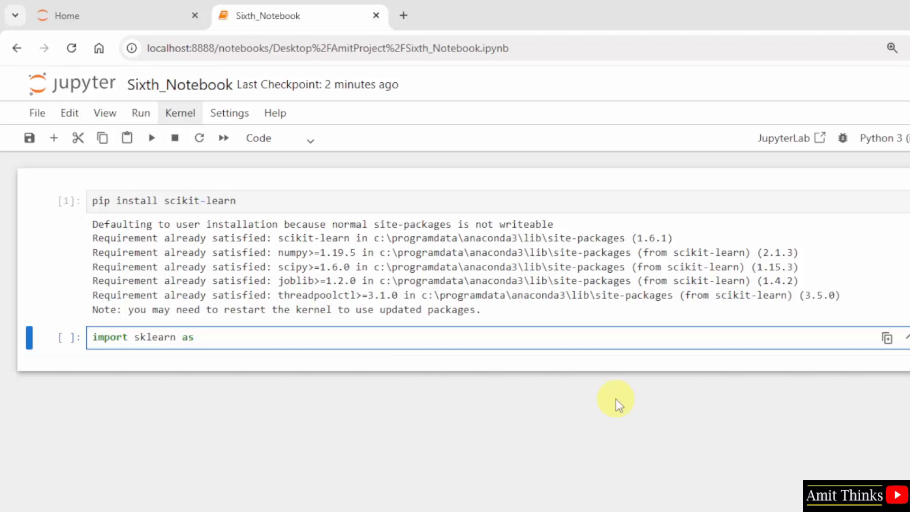
{"action": "type", "text": "sk"}
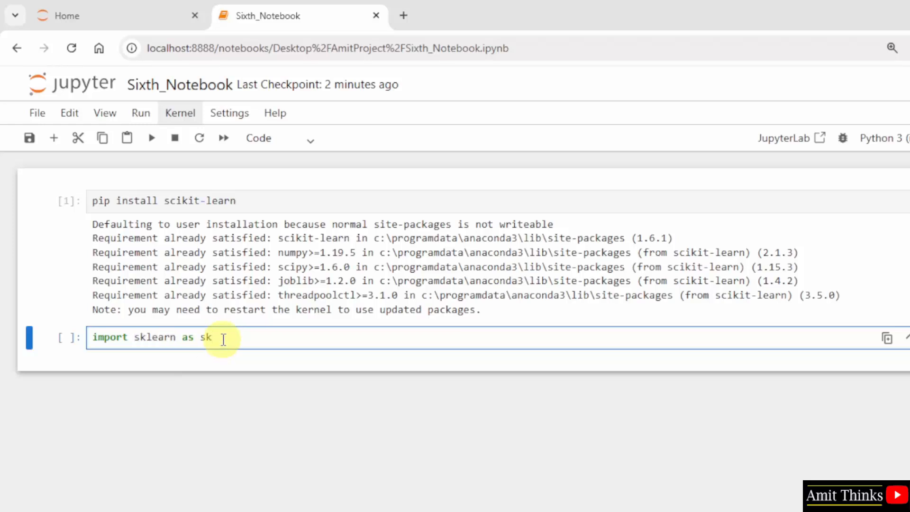
{"action": "type", "text": "print"}
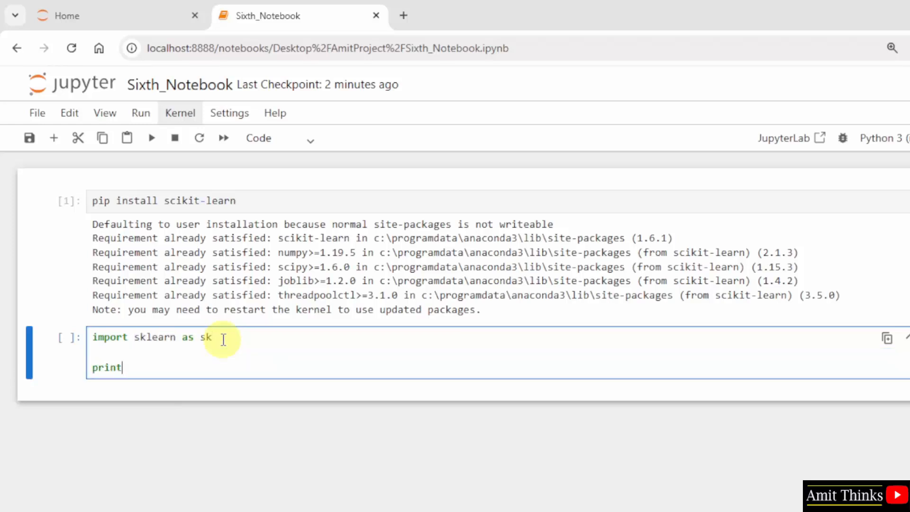
{"action": "type", "text": "(sk"}
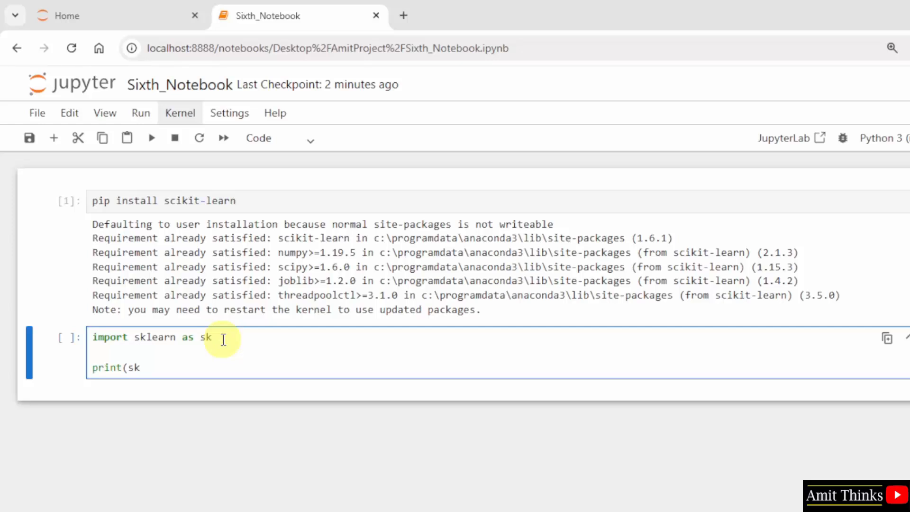
{"action": "type", "text": ".__ve"}
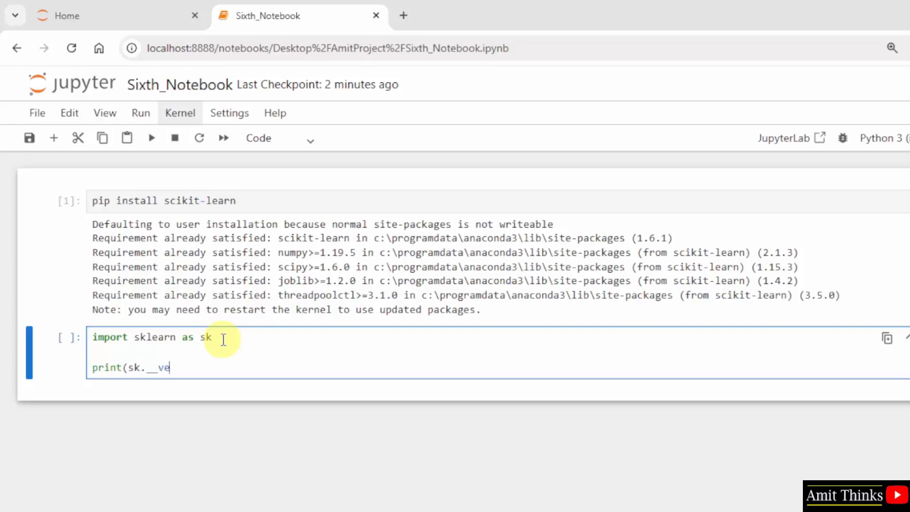
{"action": "type", "text": "rsion__)"}
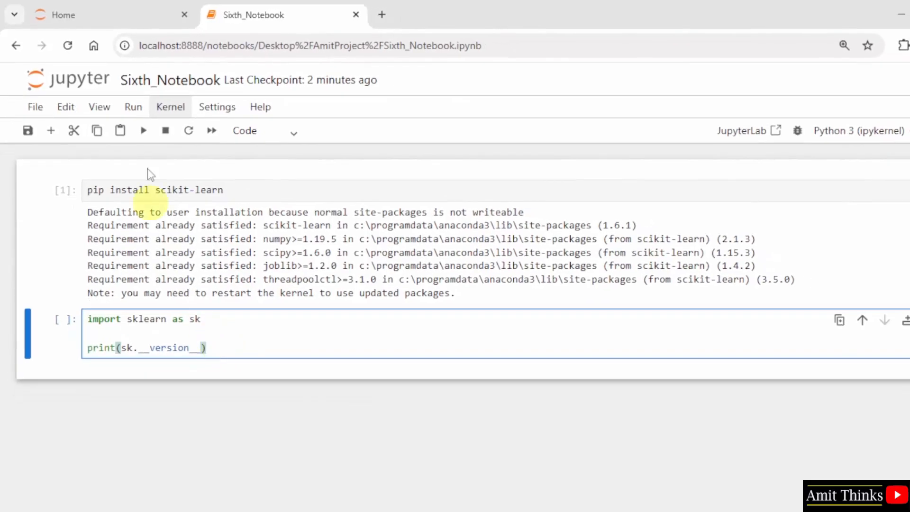
{"action": "mouse_move", "coordinate": [143, 131]}
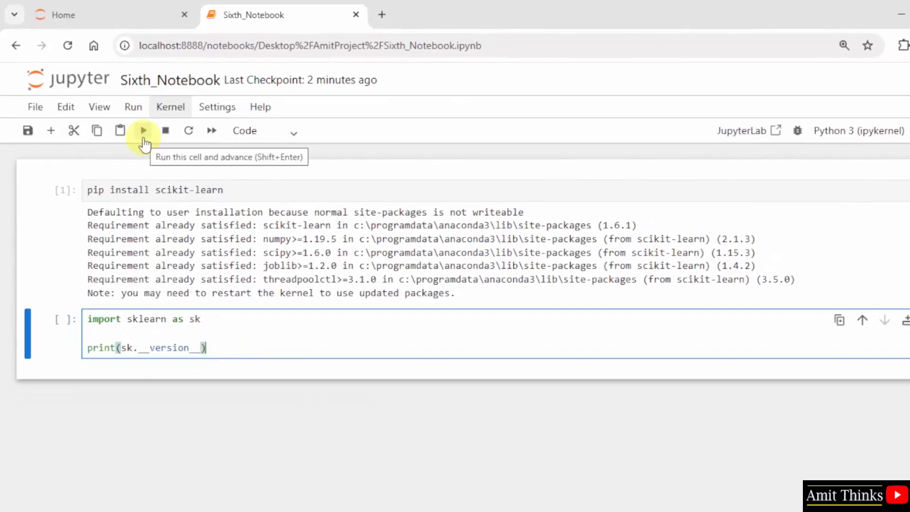
{"action": "left_click", "coordinate": [143, 130]}
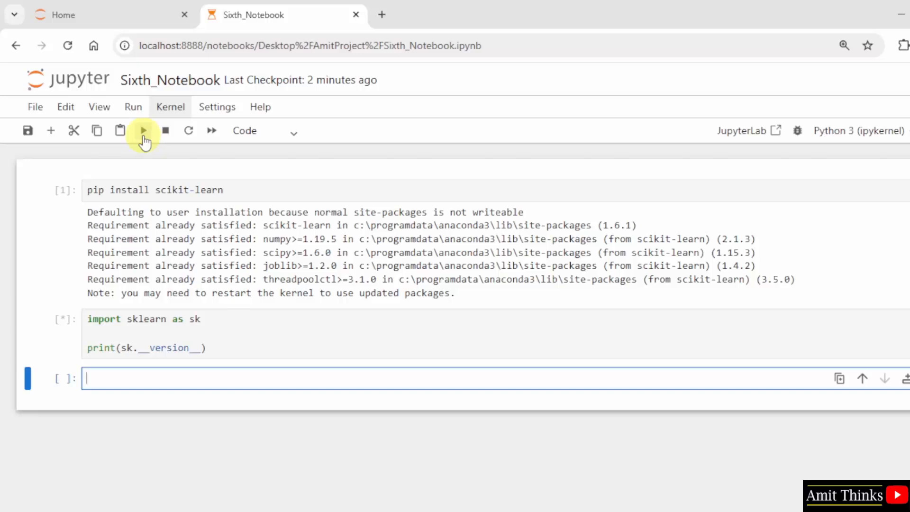
{"action": "left_click", "coordinate": [144, 130]}
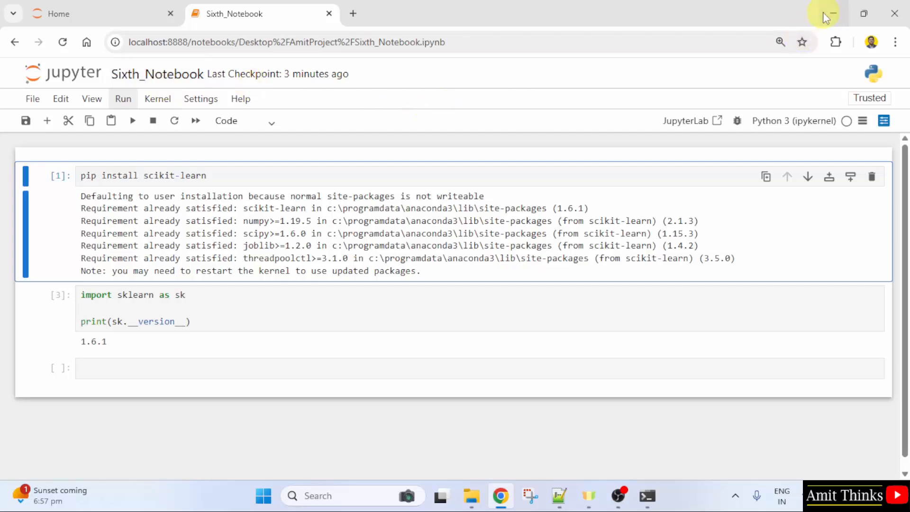
Minimize the browser and select Sixth_Notebook.ipynb in the AmitProject folder on the desktop
{"action": "left_click", "coordinate": [825, 13]}
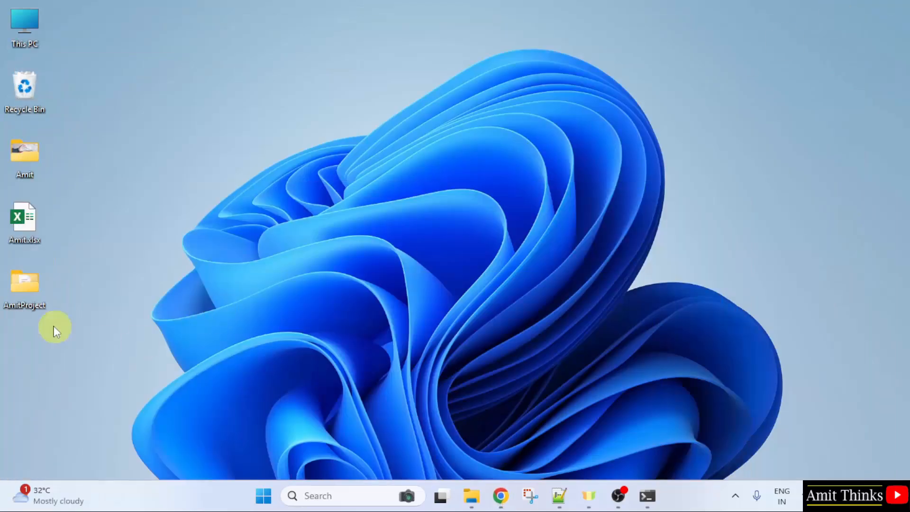
{"action": "left_click", "coordinate": [25, 285]}
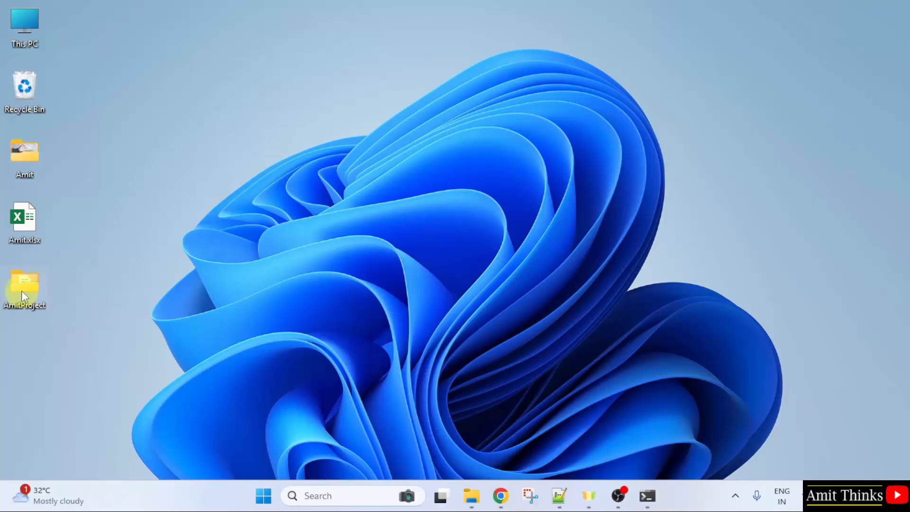
{"action": "double_click", "coordinate": [25, 284]}
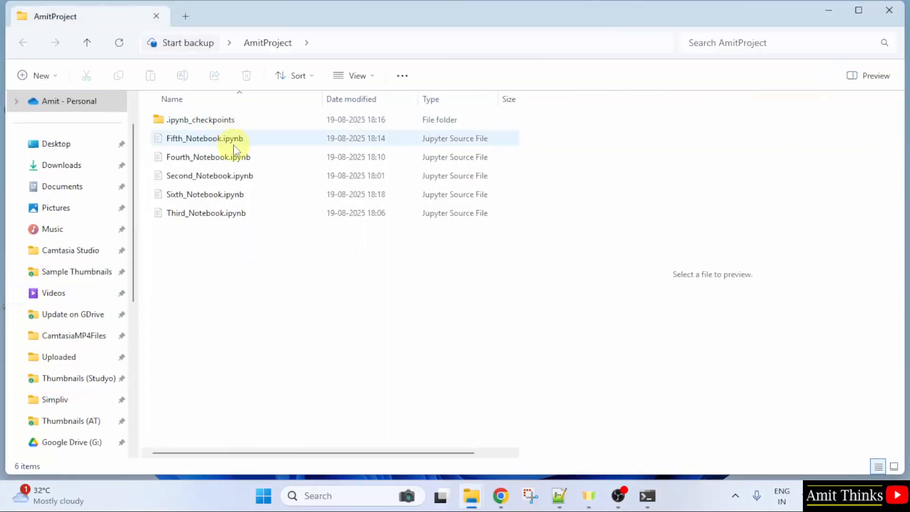
{"action": "left_click", "coordinate": [205, 193]}
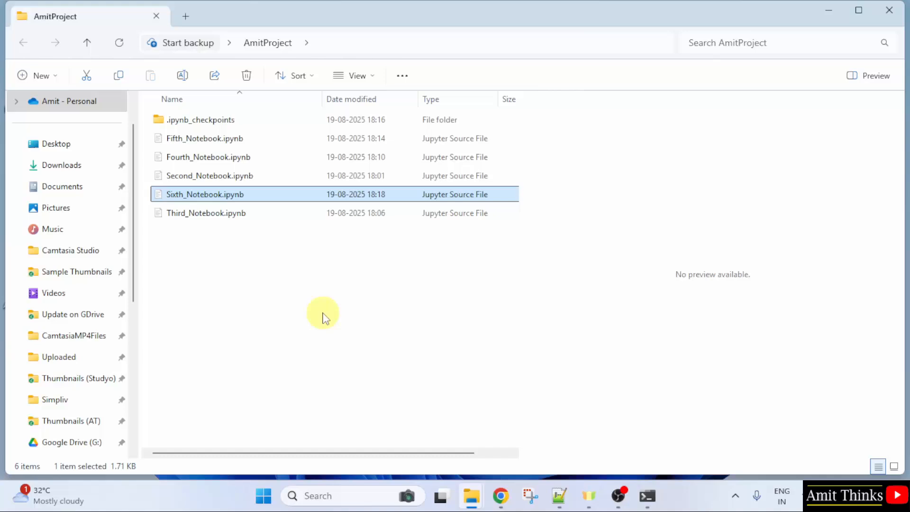